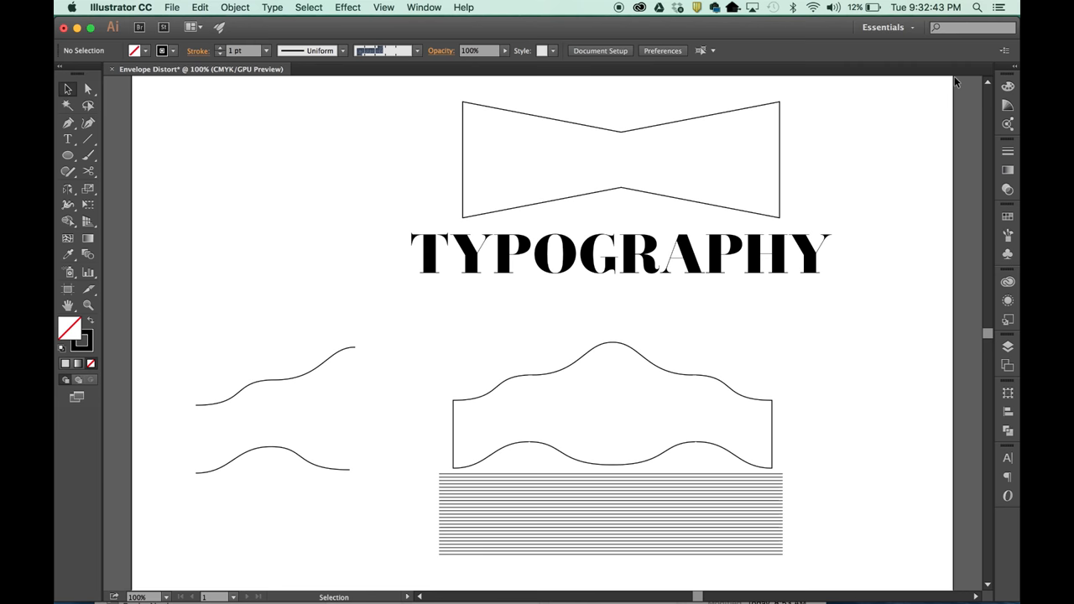
{"action": "mouse_move", "coordinate": [401, 94]}
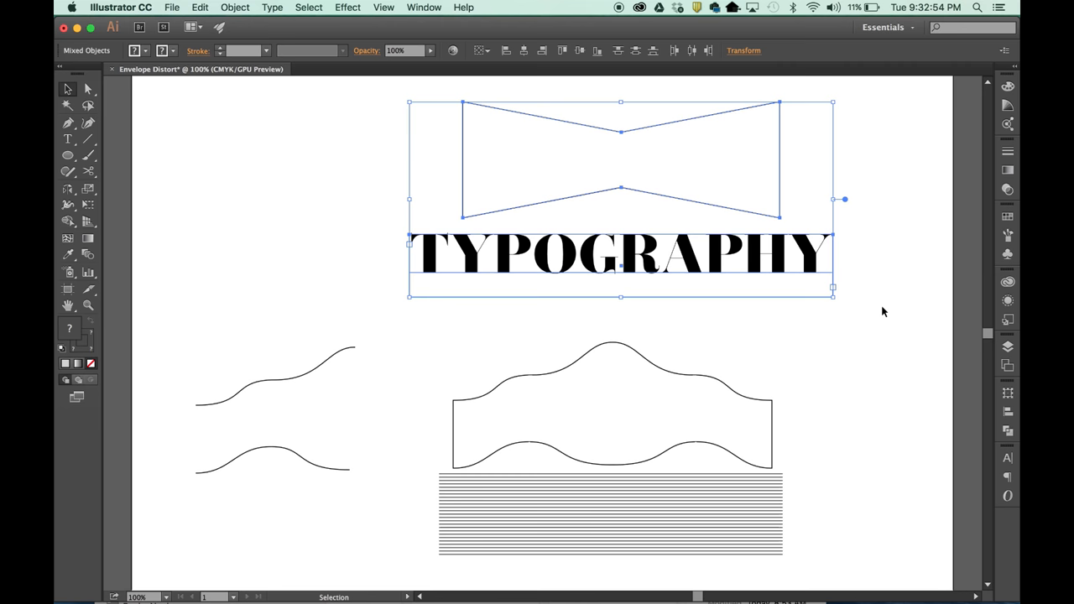
{"action": "mouse_move", "coordinate": [856, 305]}
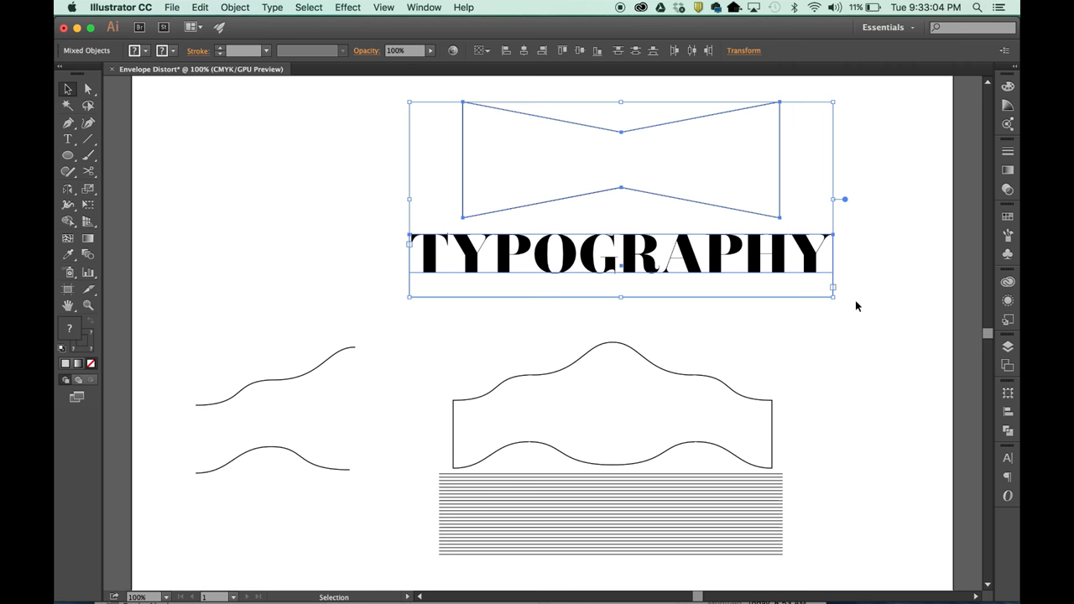
Envelope the TYPOGRAPHY text into the bow-tie via Make with Top Object.
{"action": "left_click", "coordinate": [235, 7]}
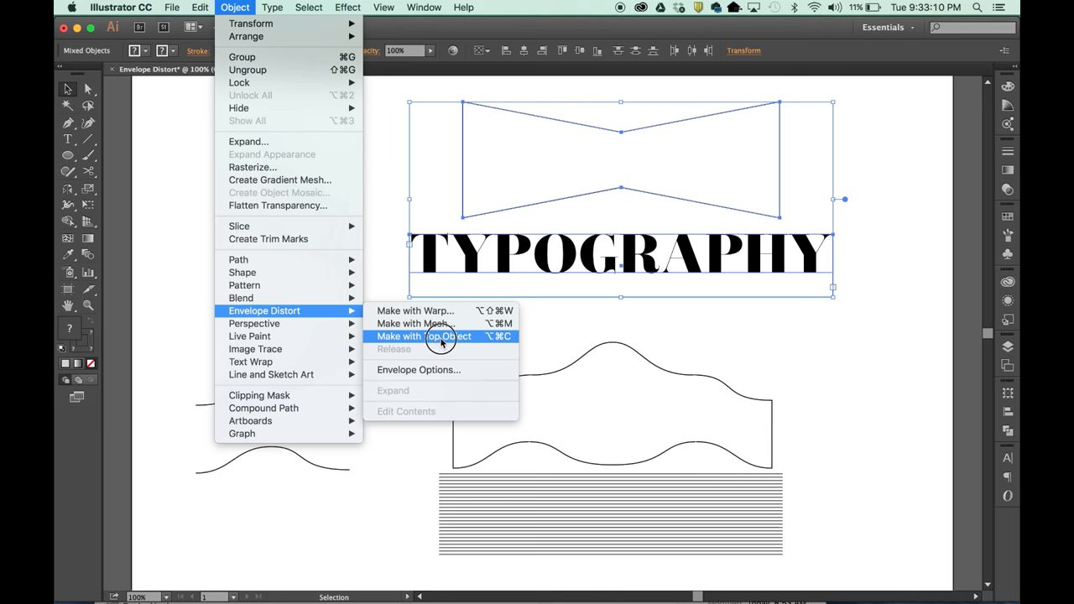
{"action": "left_click", "coordinate": [423, 335]}
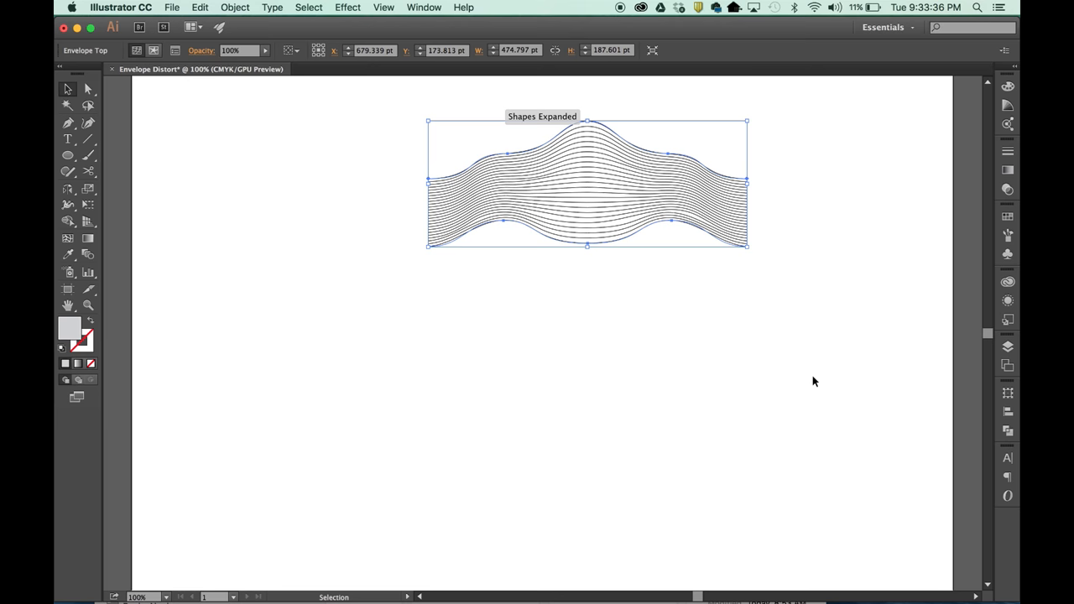
{"action": "mouse_move", "coordinate": [752, 371]}
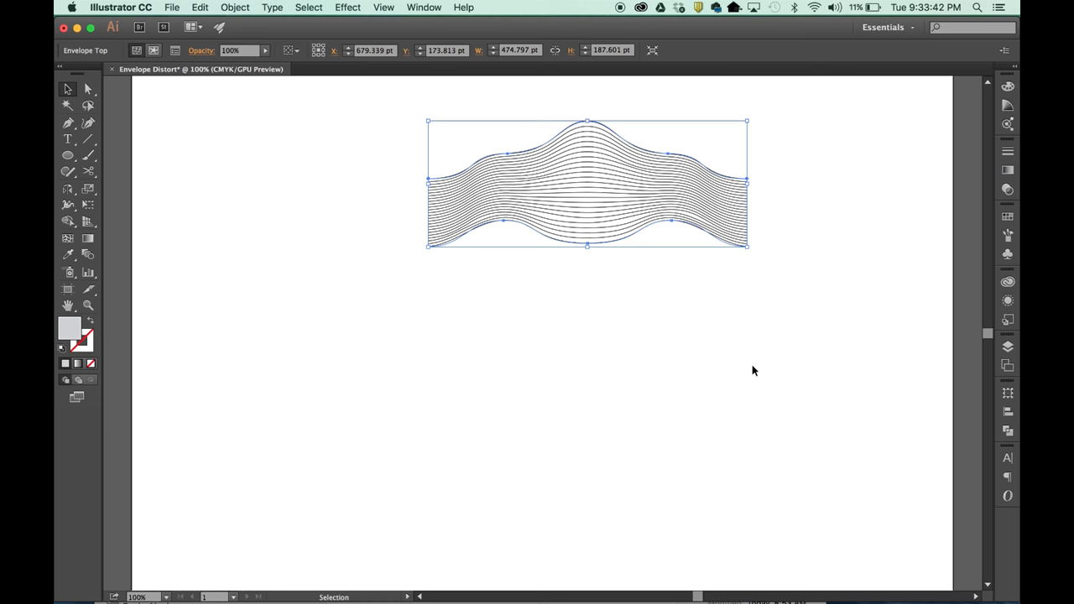
In Envelope Options, set Fidelity 100 with Distort Appearance and Preview on.
{"action": "left_click", "coordinate": [235, 6]}
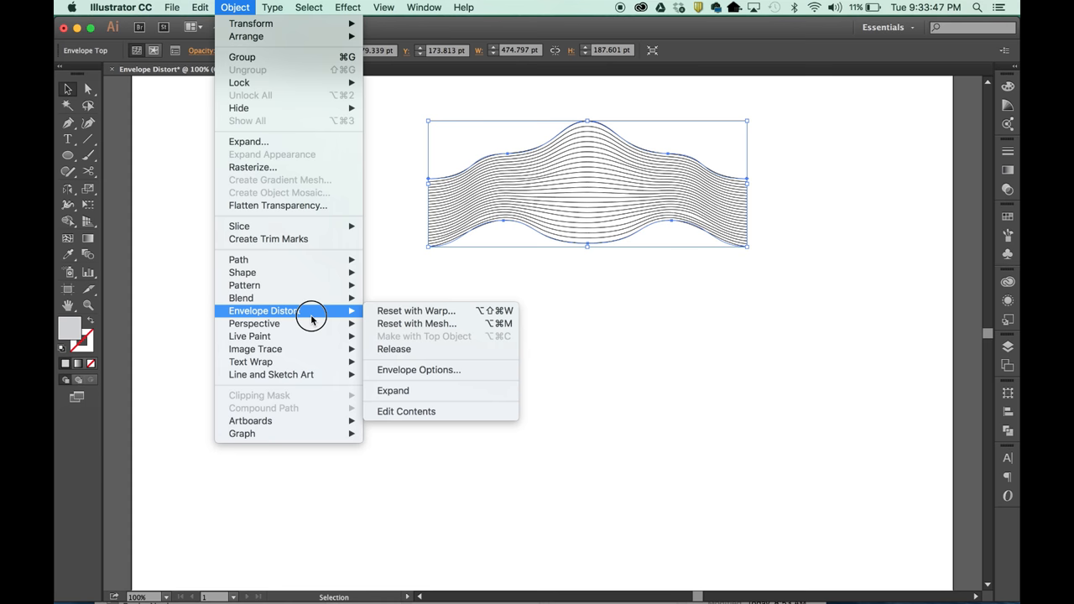
{"action": "left_click", "coordinate": [418, 369]}
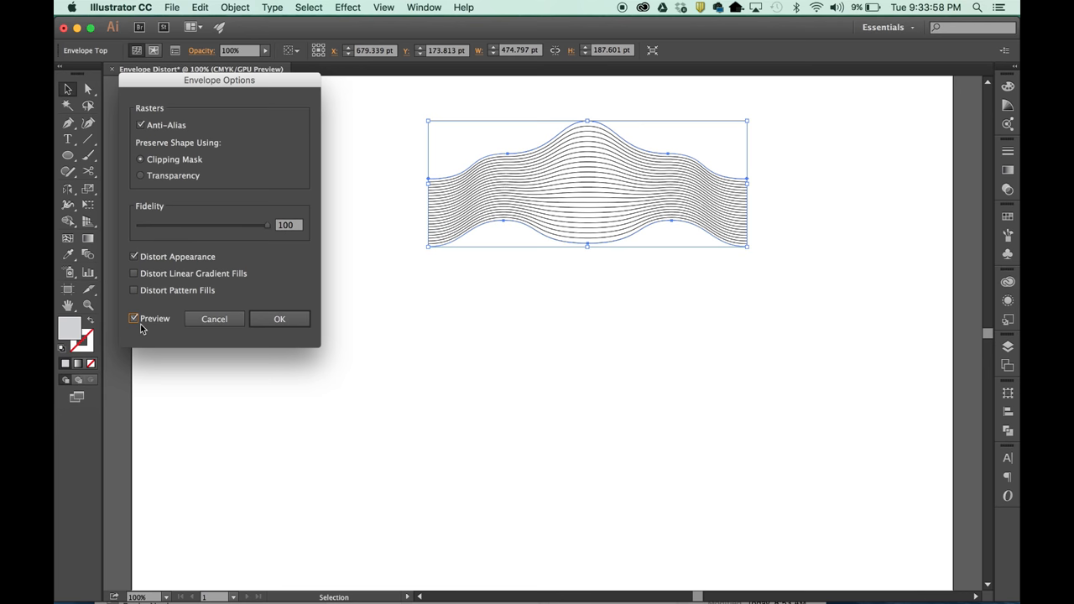
{"action": "left_click", "coordinate": [279, 319]}
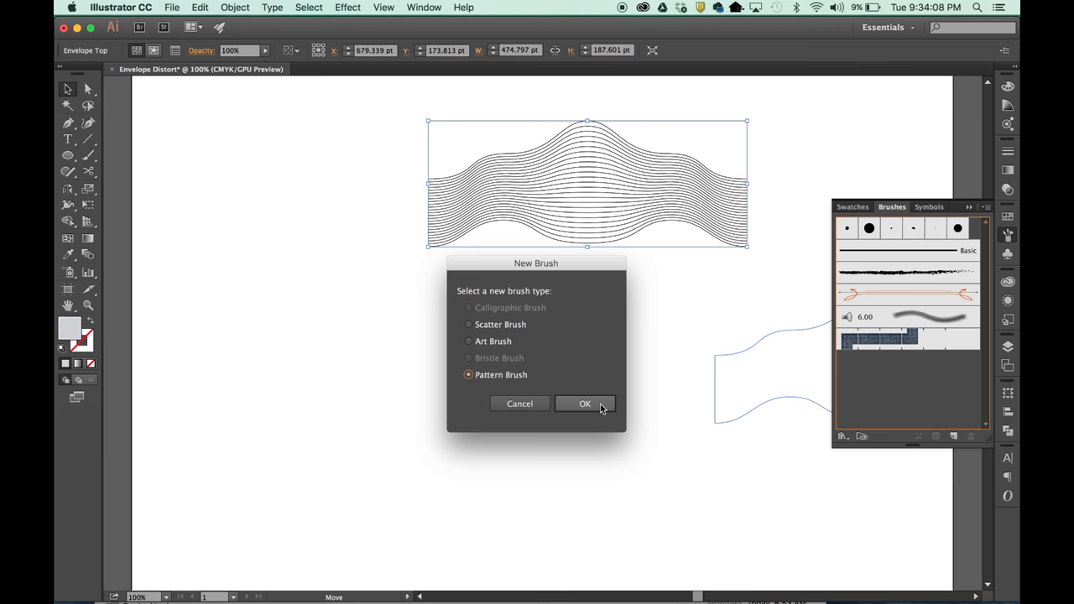
Create a Pattern Brush from the wavy lines with Auto-Sliced outer corner tiles.
{"action": "left_click", "coordinate": [584, 403]}
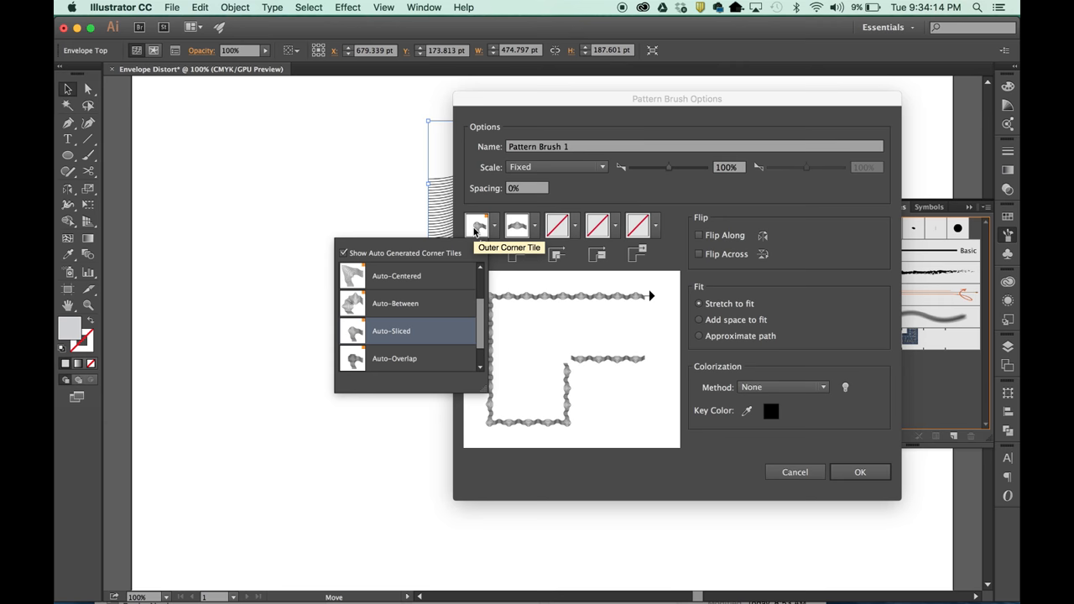
{"action": "left_click", "coordinate": [391, 330]}
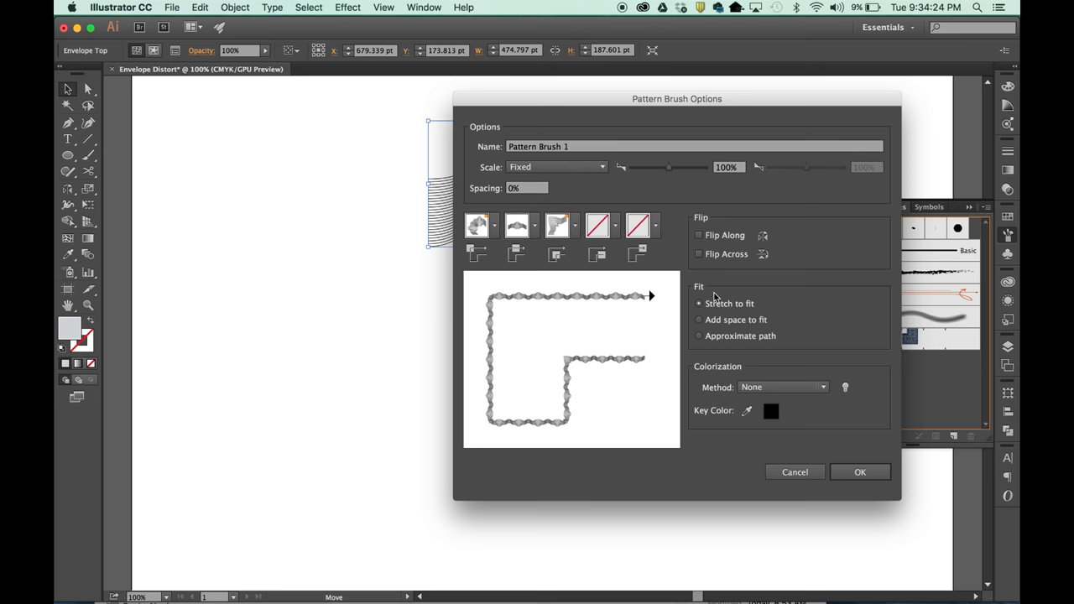
{"action": "mouse_move", "coordinate": [746, 265]}
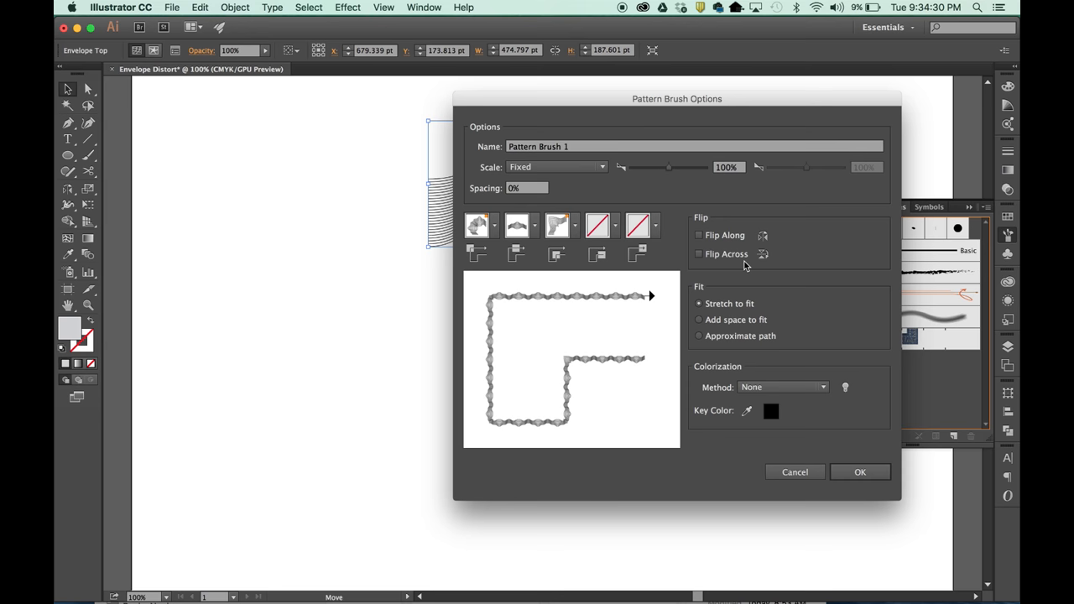
{"action": "left_click", "coordinate": [859, 472]}
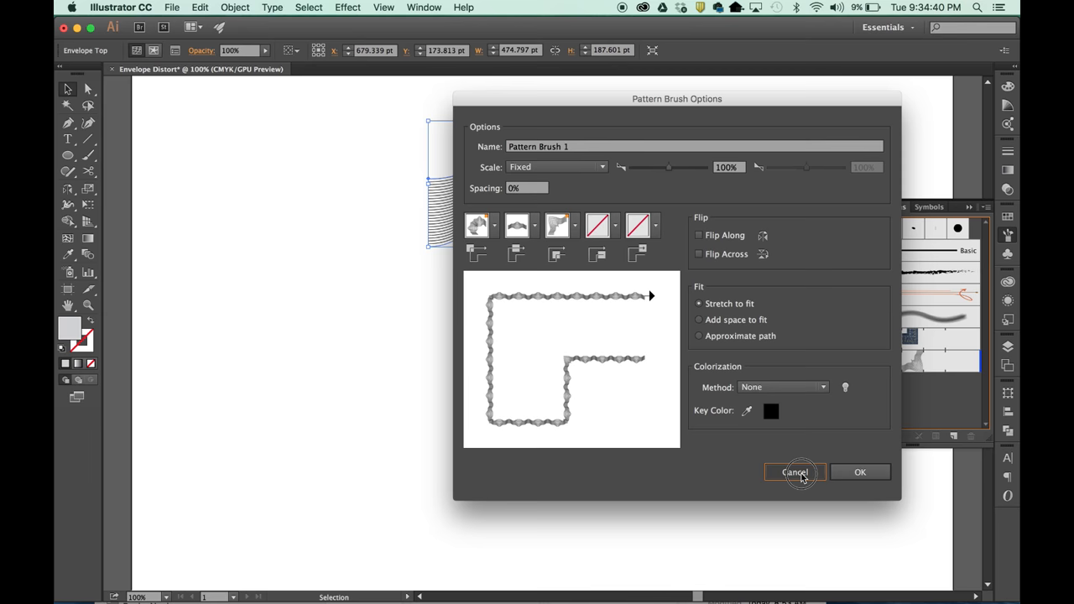
{"action": "left_click", "coordinate": [794, 472]}
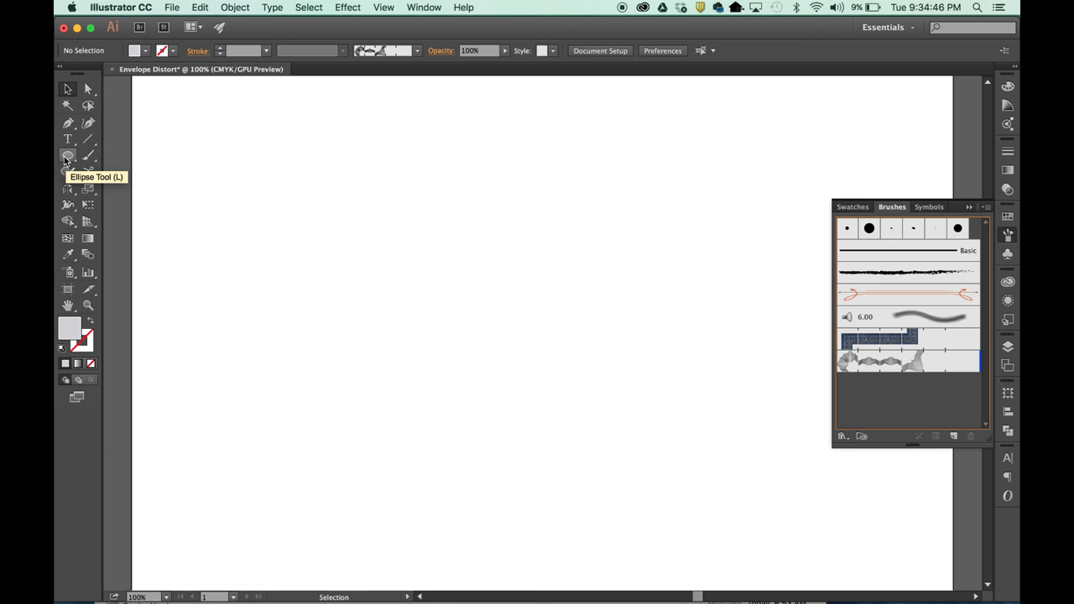
Draw a rectangle and a circle stroked with the wavy-line pattern brush, then switch to polygons.
{"action": "left_click_drag", "start_coordinate": [244, 158], "coordinate": [373, 289]}
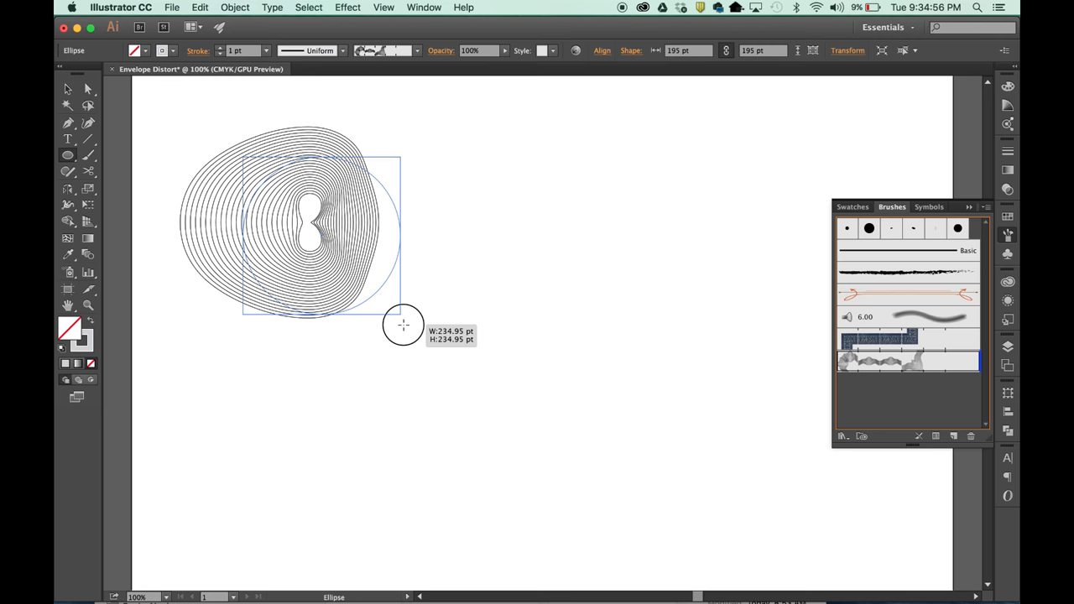
{"action": "left_click_drag", "start_coordinate": [402, 326], "coordinate": [419, 329]}
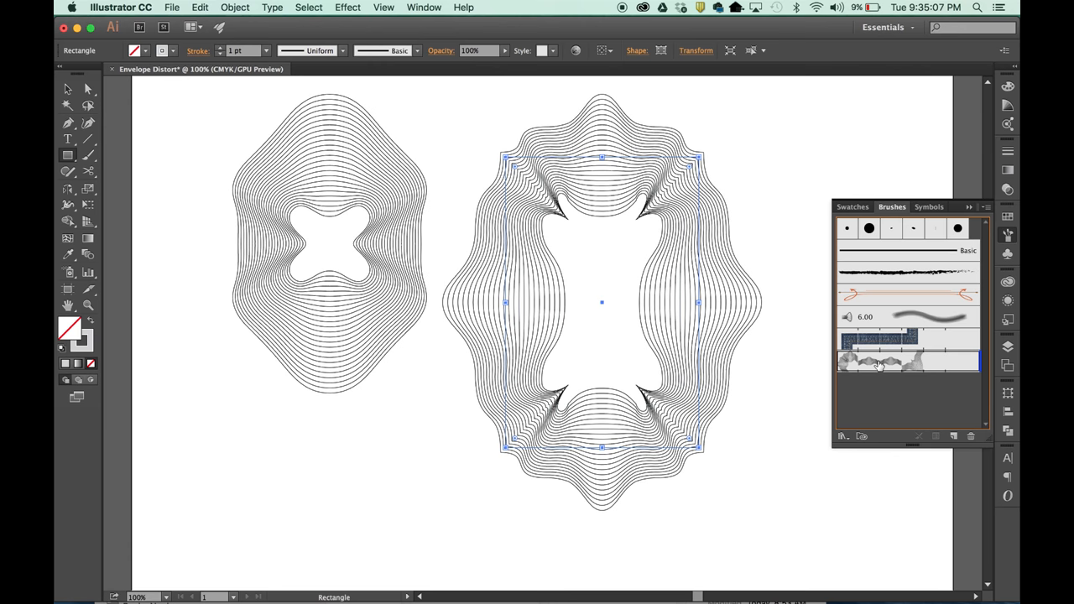
{"action": "left_click", "coordinate": [68, 154]}
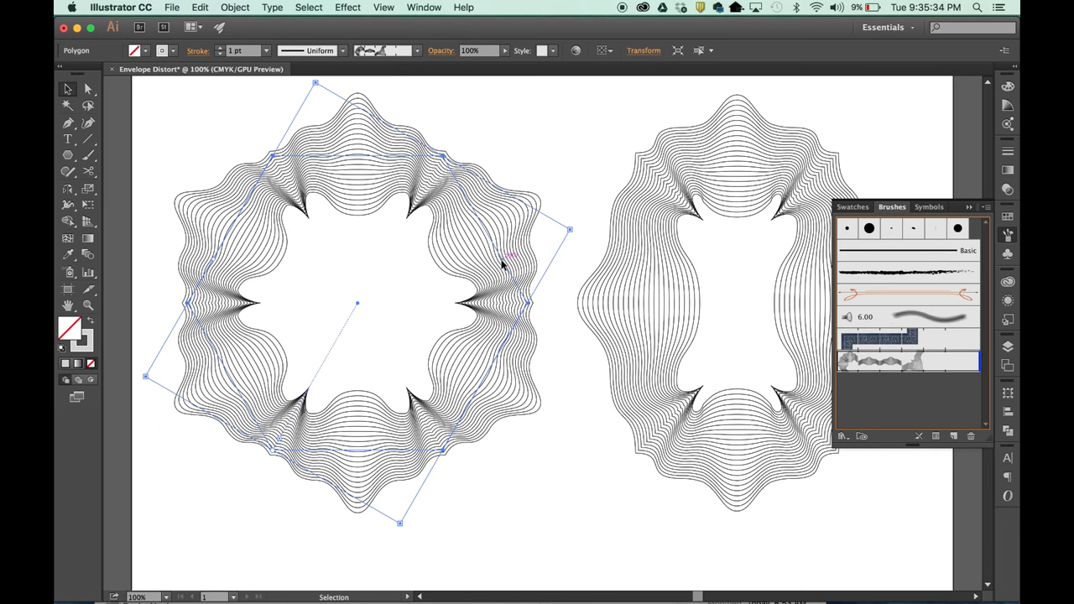
{"action": "mouse_move", "coordinate": [580, 376]}
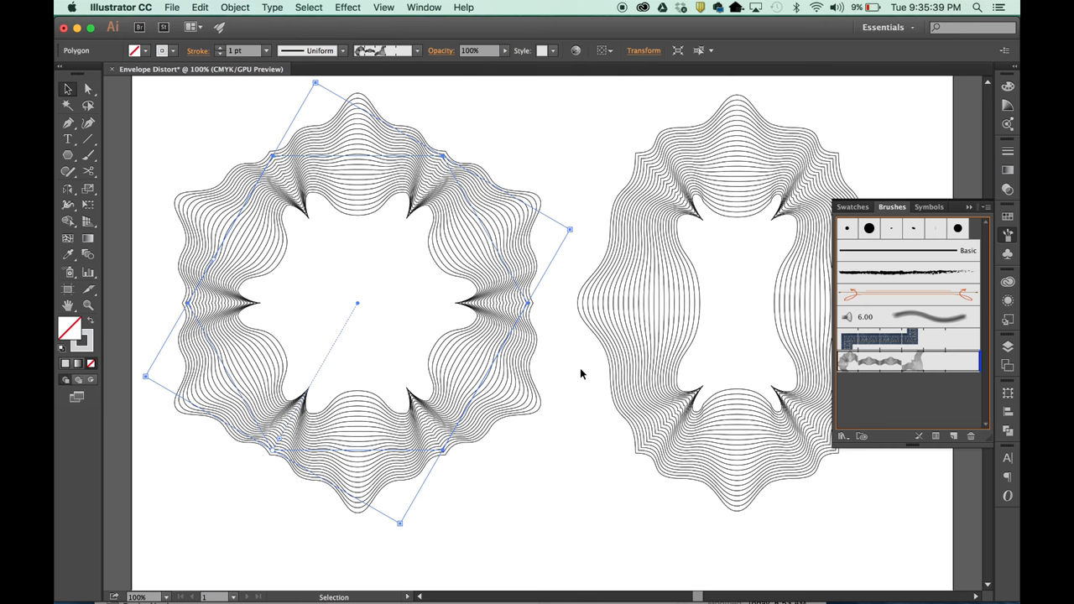
Expand Appearance on the hexagon to turn its brush stroke into editable paths.
{"action": "left_click", "coordinate": [235, 6]}
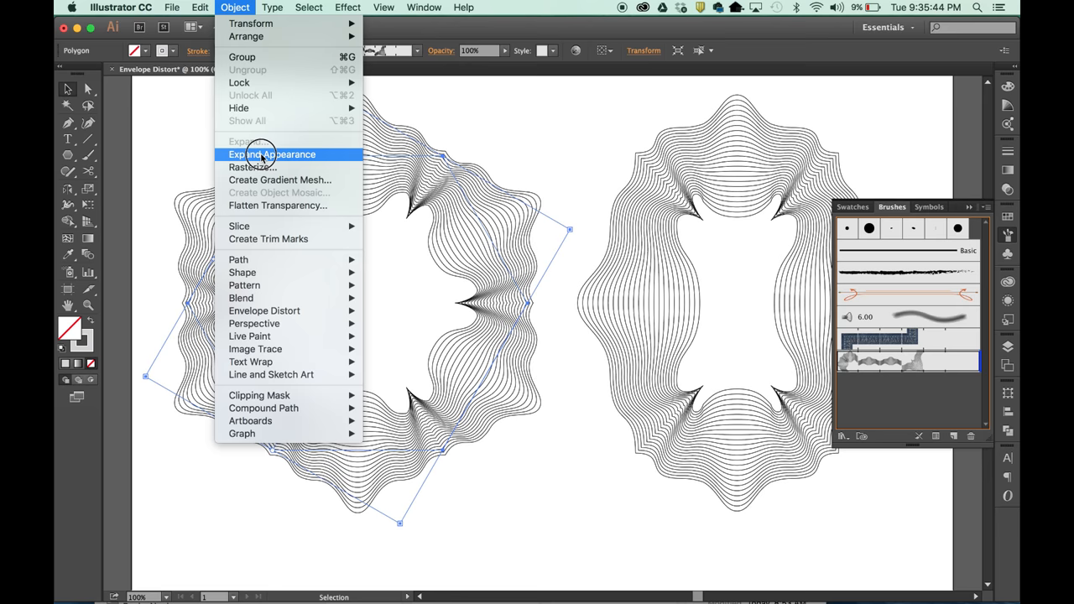
{"action": "left_click", "coordinate": [272, 154]}
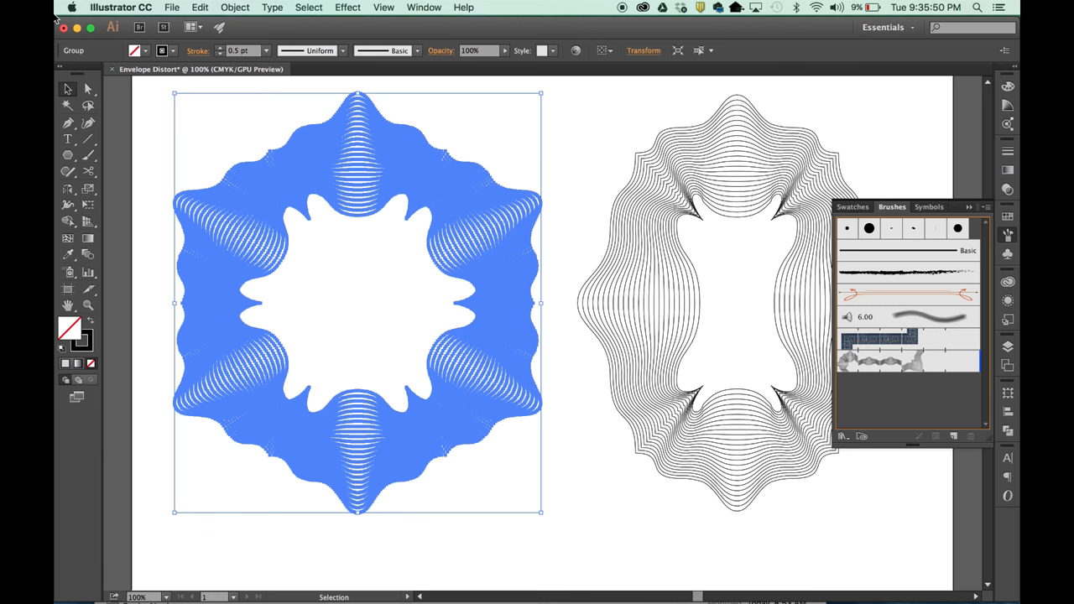